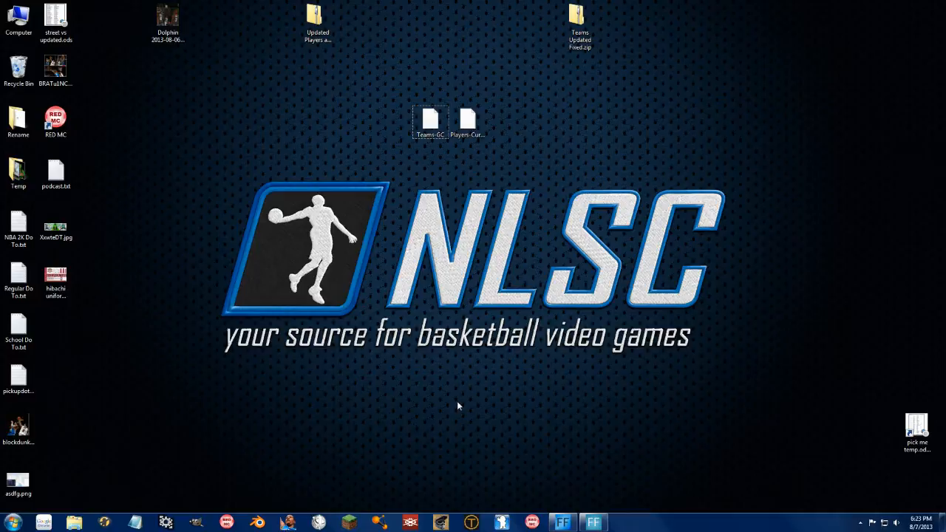
pyautogui.moveTo(444, 407)
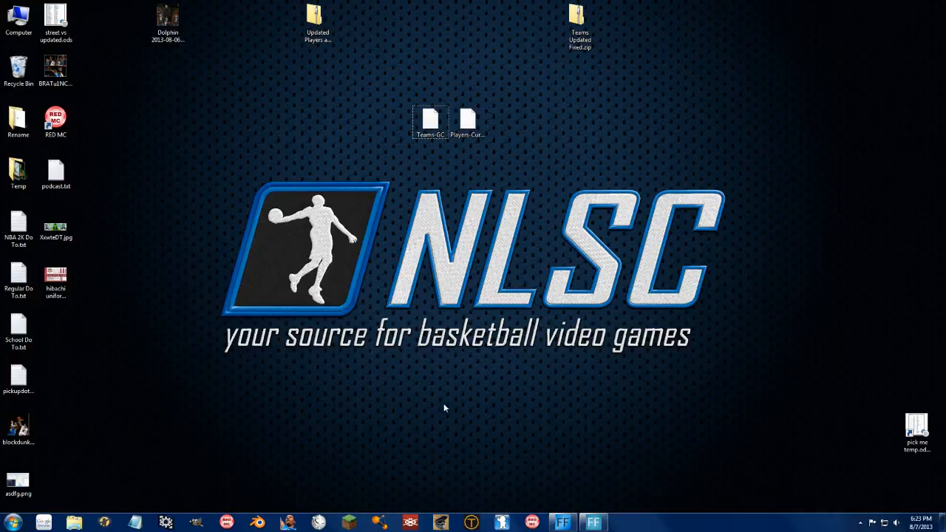
pyautogui.moveTo(269, 411)
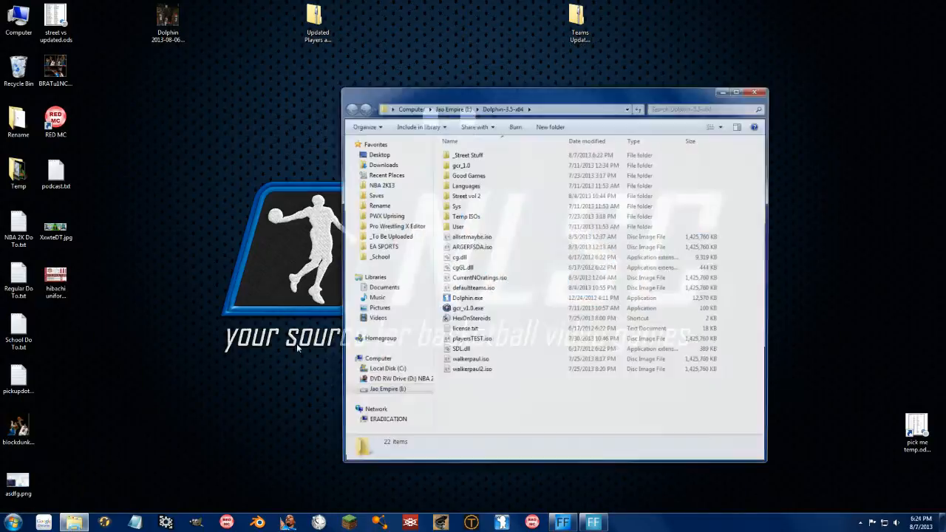
# - Launch HexOnSteroids from the Dolphin-3.5-x64 folder, then exit it, confirming Yes
pyautogui.click(470, 318)
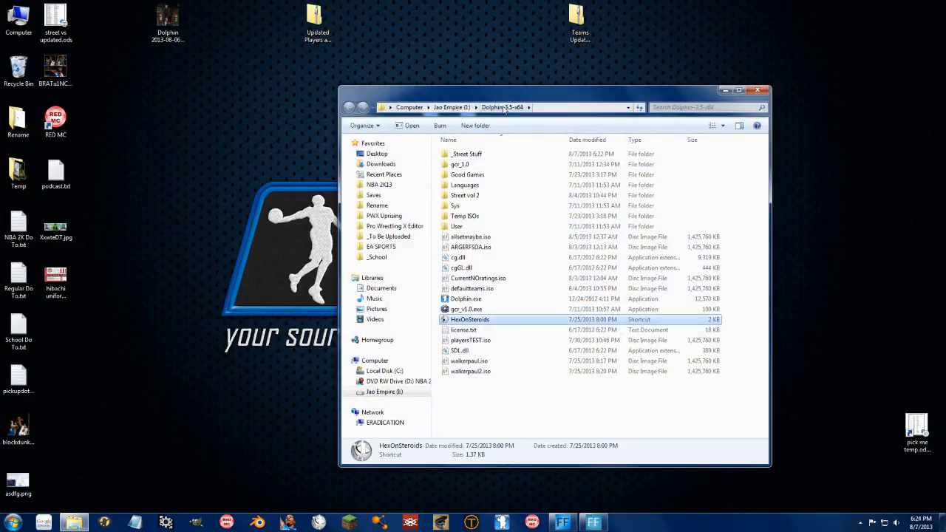
pyautogui.doubleClick(470, 319)
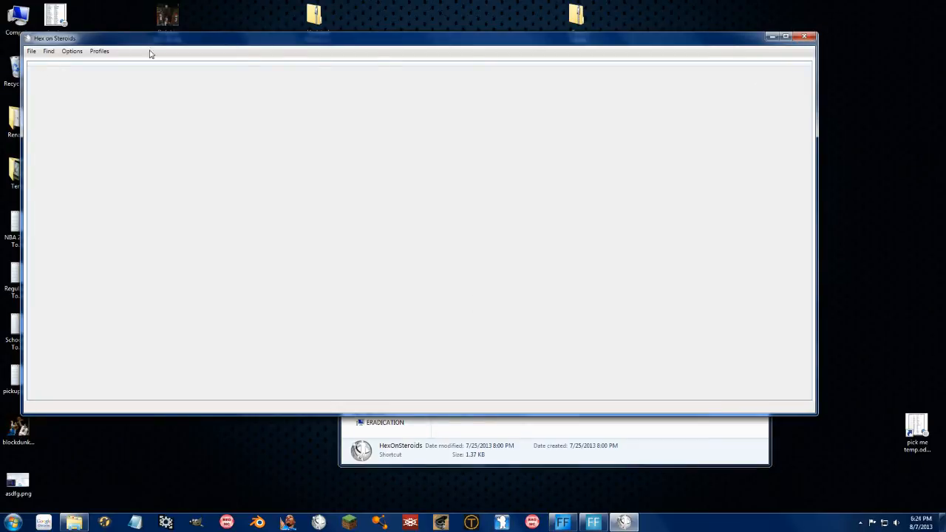
pyautogui.click(803, 36)
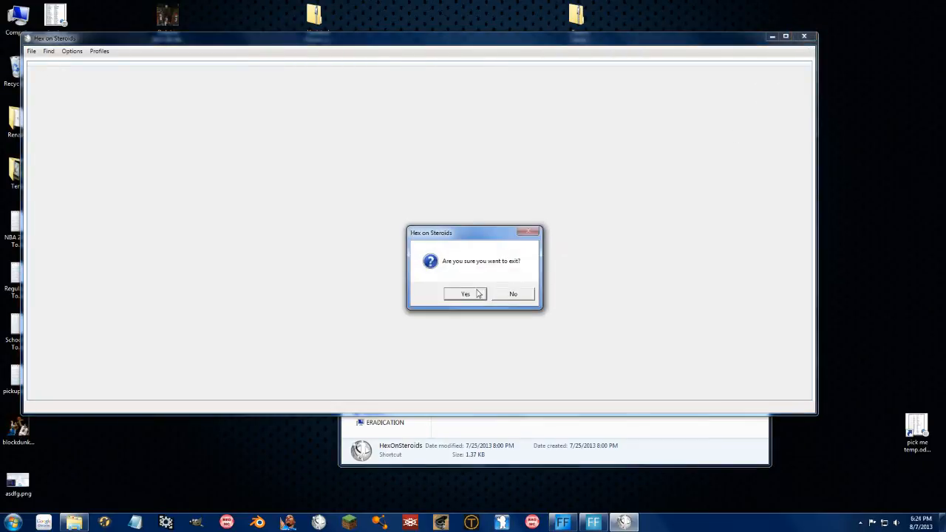
pyautogui.click(466, 294)
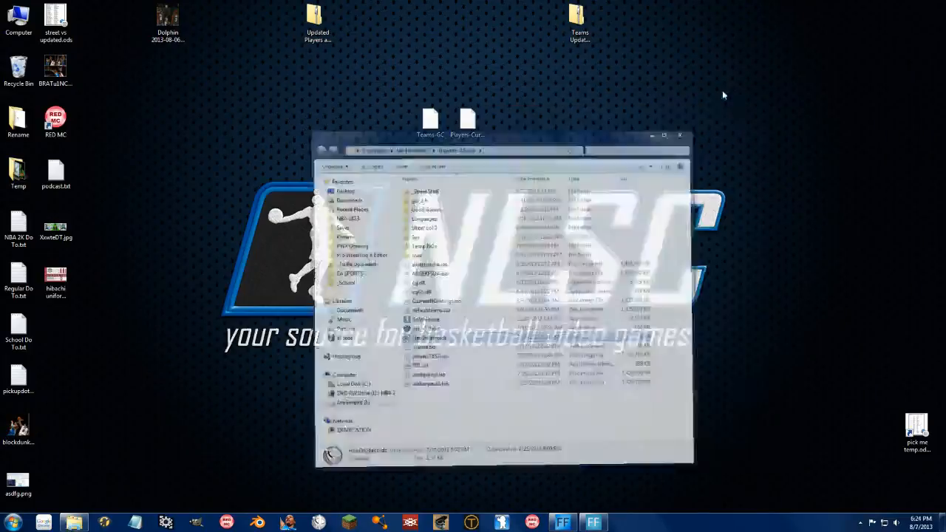
# - Create and open a 'Gamecube' folder in Documents > Hex on Steroids > Profiles
pyautogui.click(9, 522)
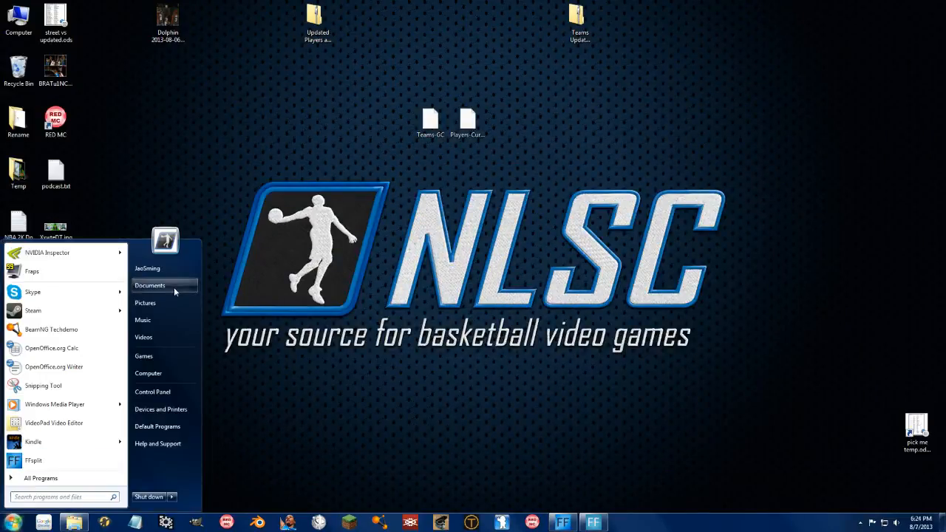
pyautogui.click(150, 285)
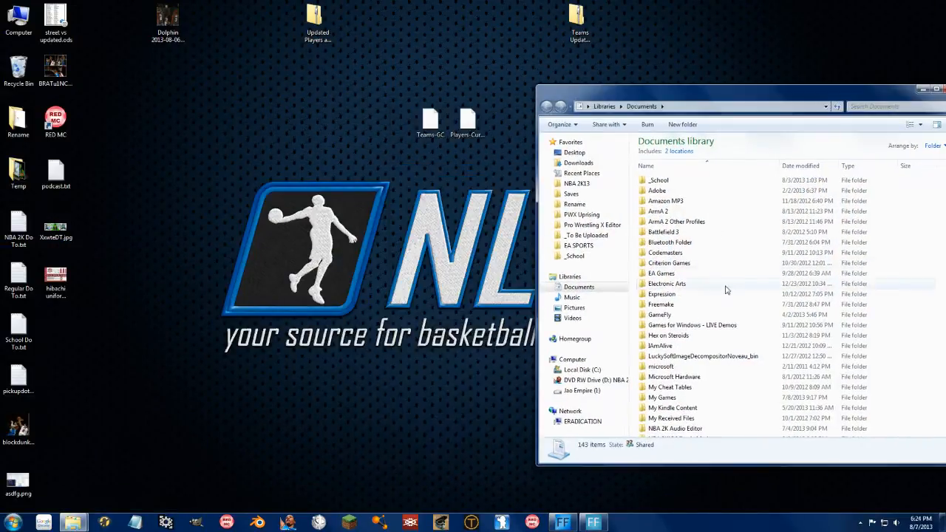
pyautogui.doubleClick(668, 335)
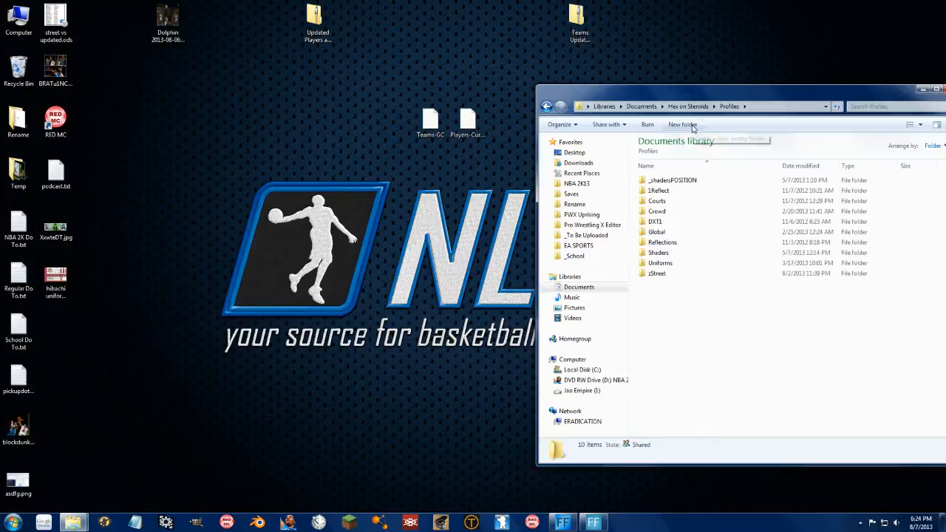
pyautogui.click(681, 124)
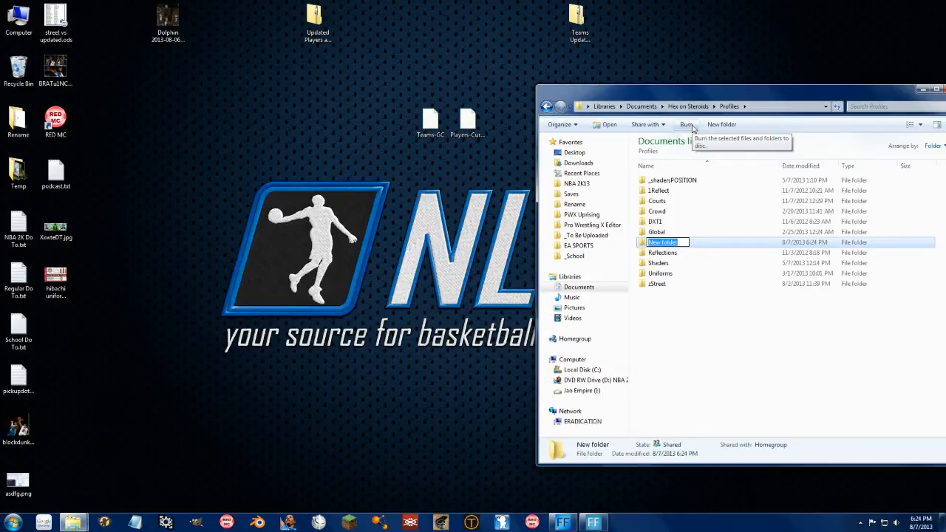
pyautogui.write('Gamecube')
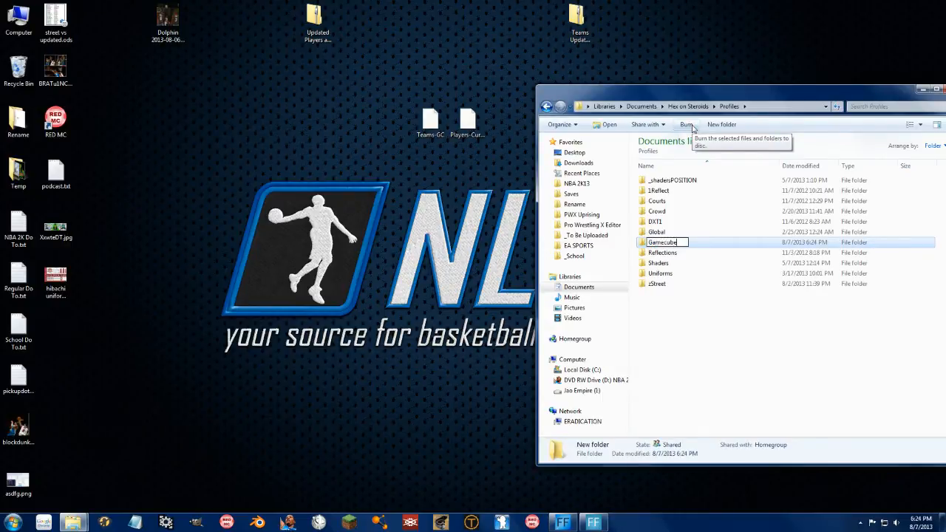
pyautogui.doubleClick(663, 242)
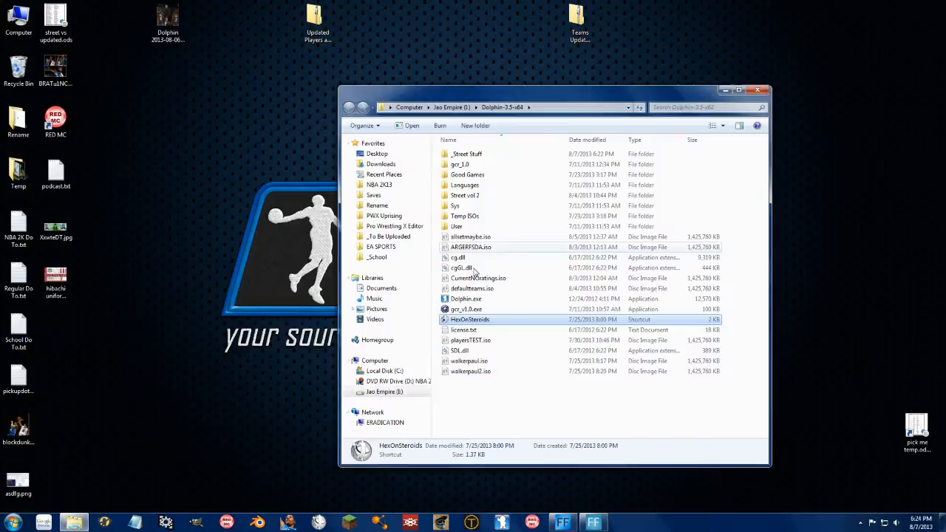
# - Relaunch Hex on Steroids and load the Gamecube Street Players-Current profile
pyautogui.doubleClick(469, 319)
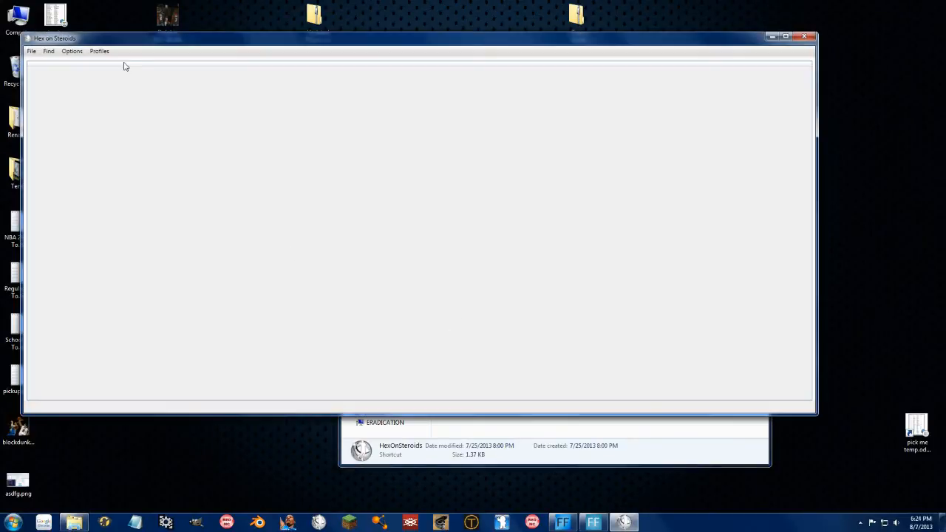
pyautogui.click(99, 51)
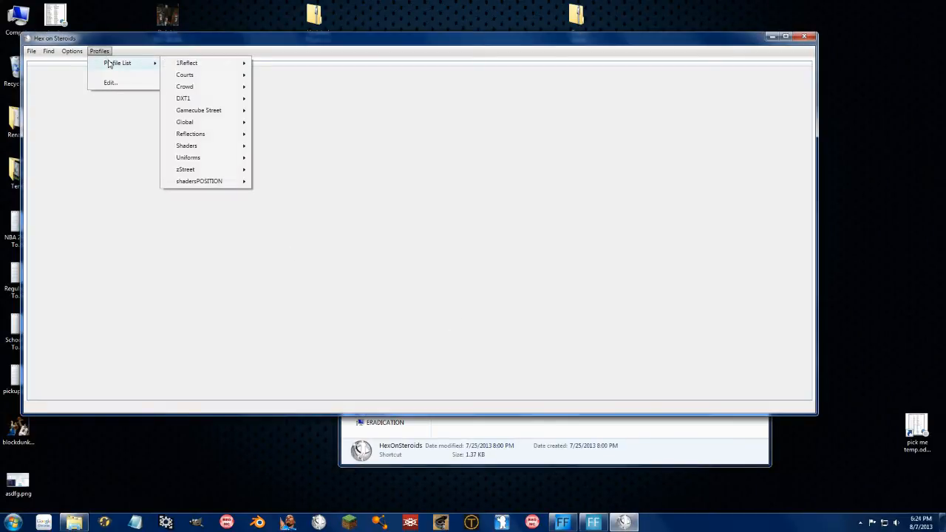
pyautogui.moveTo(198, 110)
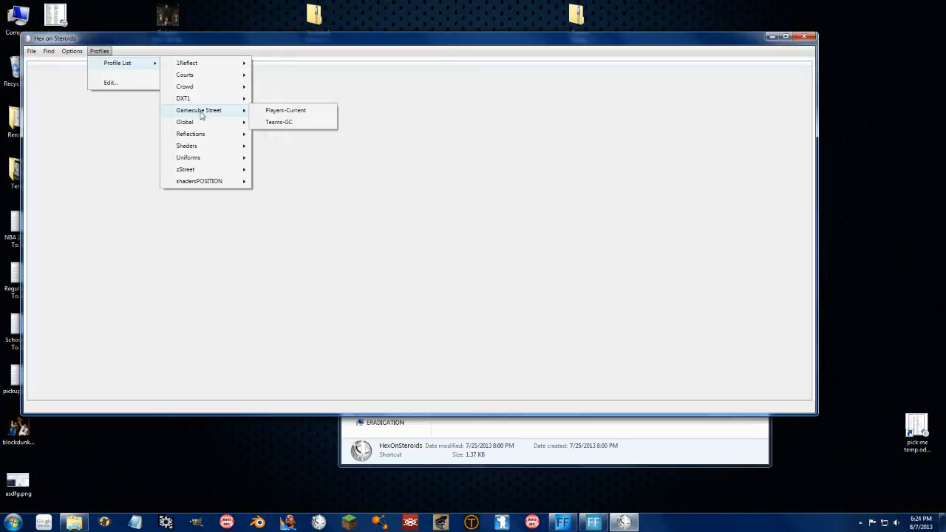
pyautogui.moveTo(279, 122)
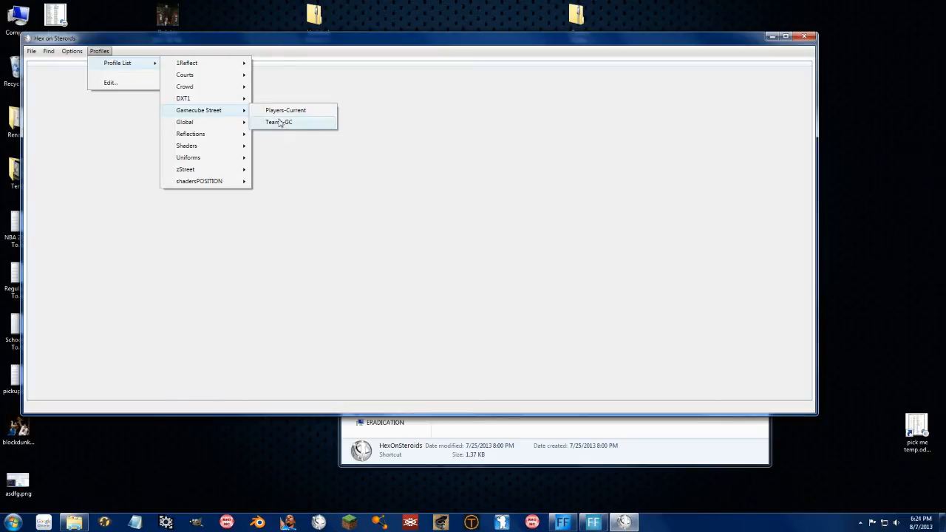
pyautogui.click(285, 111)
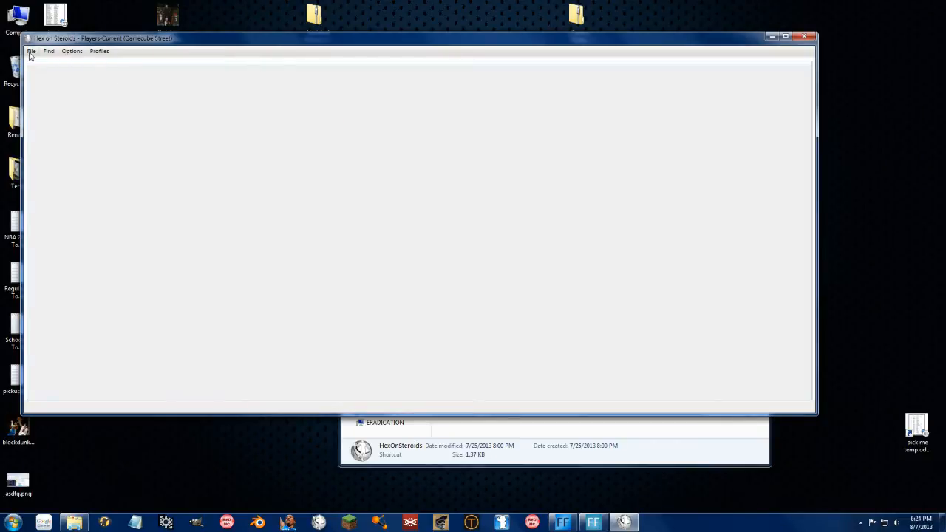
# - Open xdbplyr.adf from Street vol 2 > root > database
pyautogui.click(32, 50)
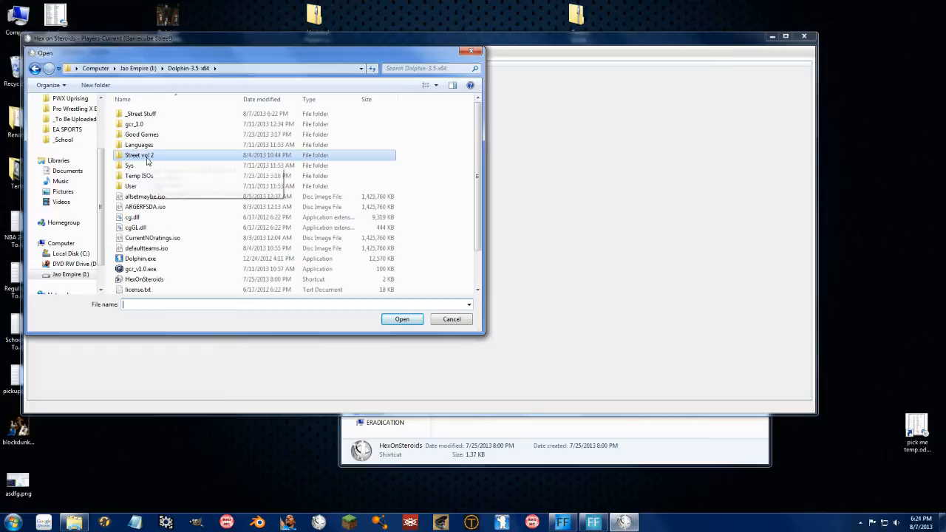
pyautogui.doubleClick(139, 156)
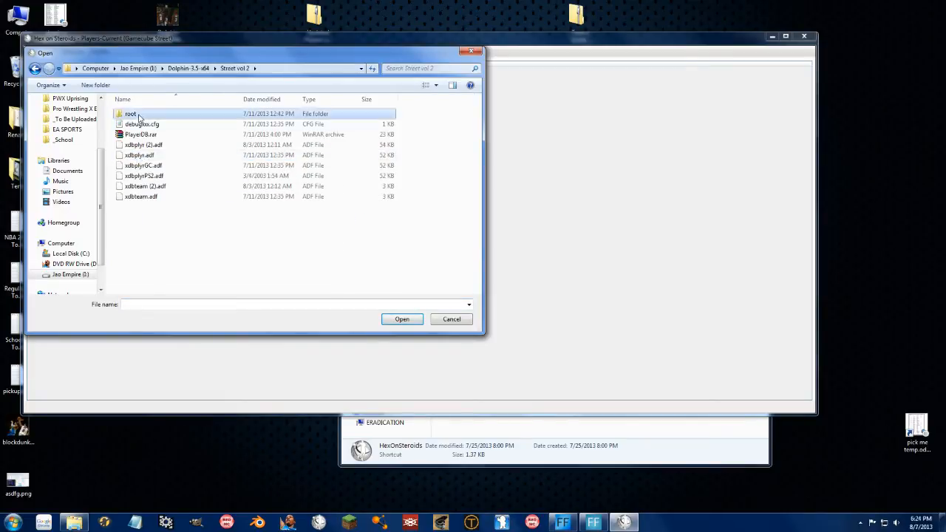
pyautogui.doubleClick(130, 113)
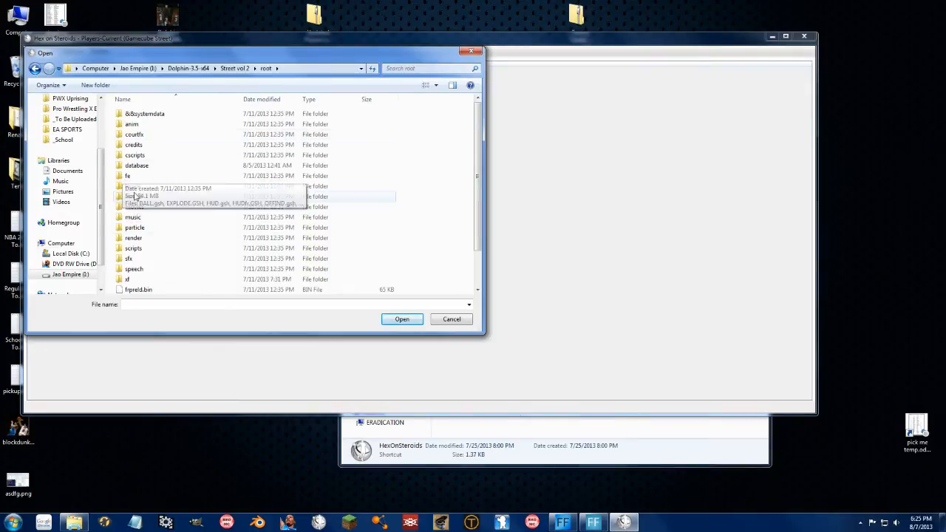
pyautogui.doubleClick(137, 165)
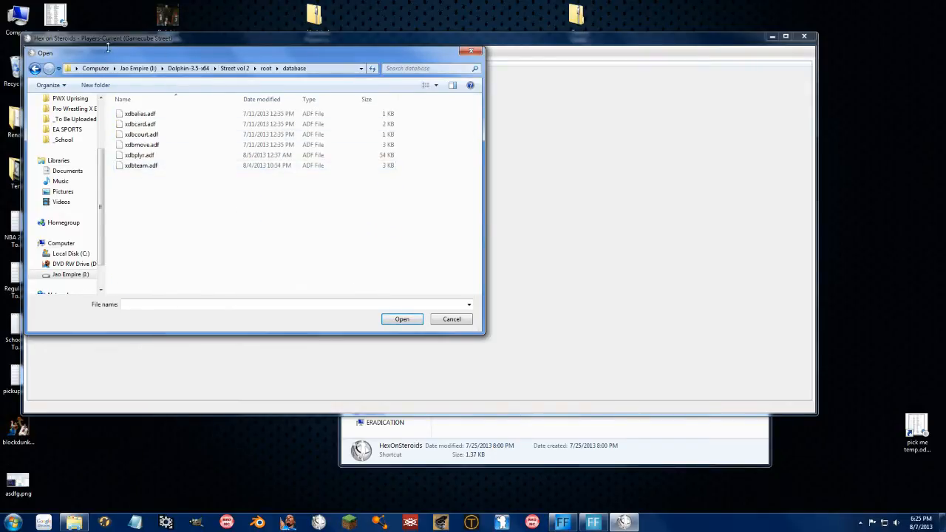
pyautogui.click(140, 155)
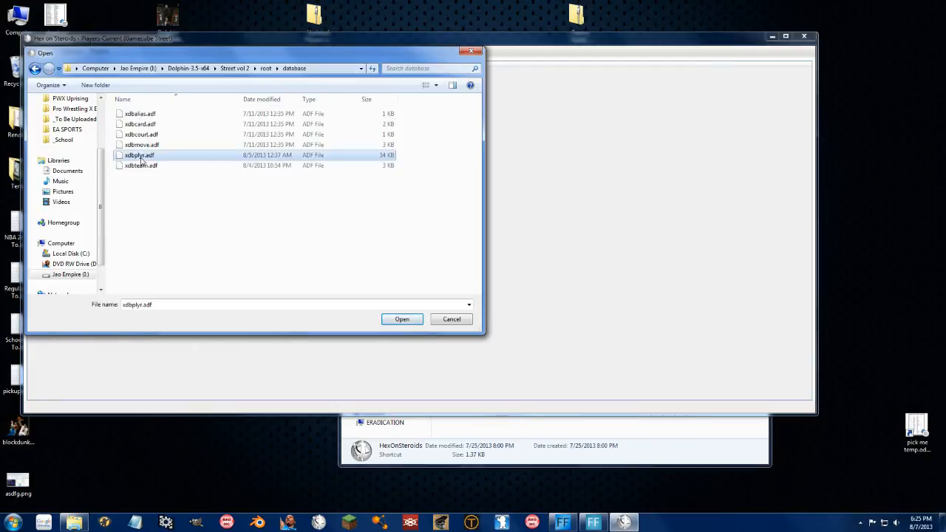
pyautogui.click(402, 318)
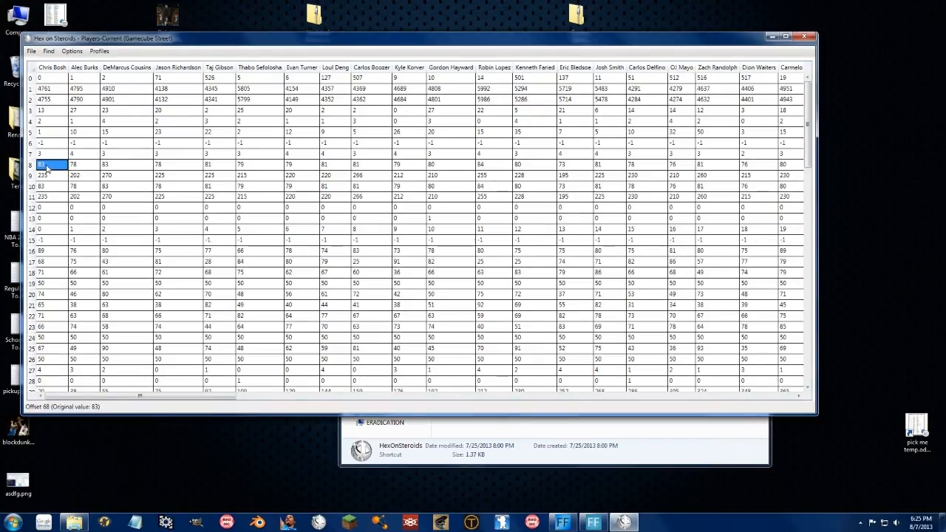
# - Raise Thabo Sefolosha's ratings in rows 8–11 from 81 to 98 and 215 to 300
pyautogui.click(44, 175)
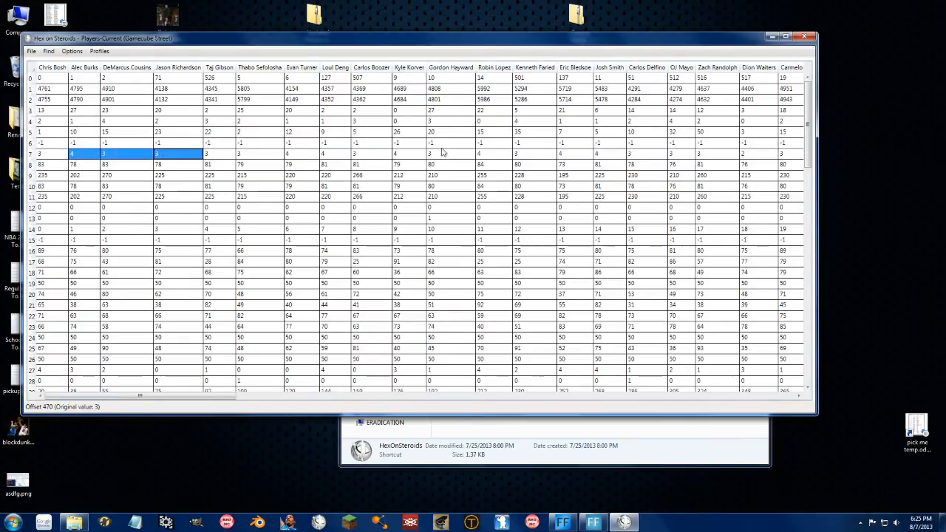
pyautogui.moveTo(180, 127)
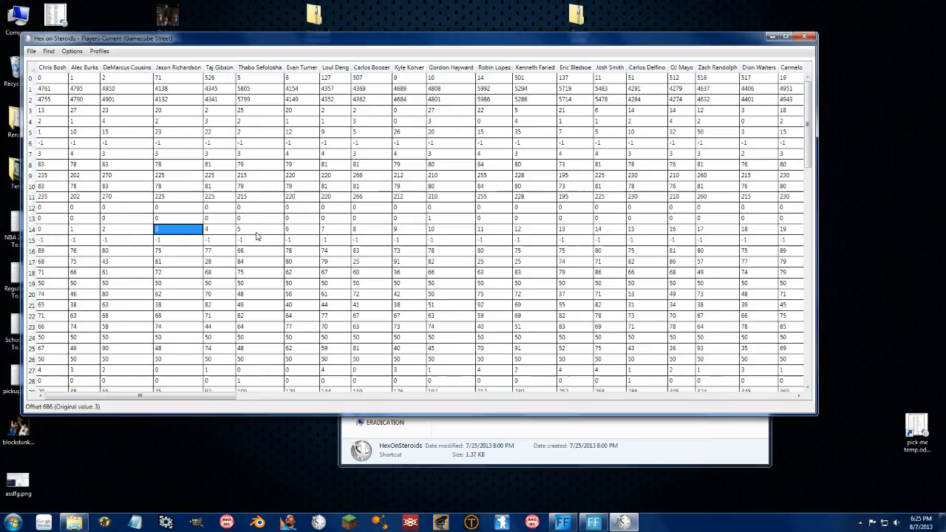
pyautogui.scroll(-3)
pyautogui.write('98')
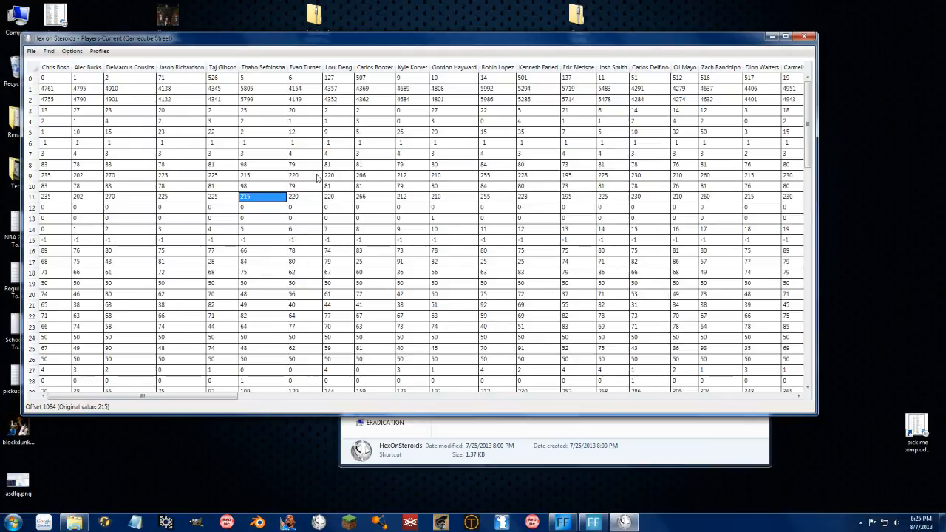
pyautogui.write('300')
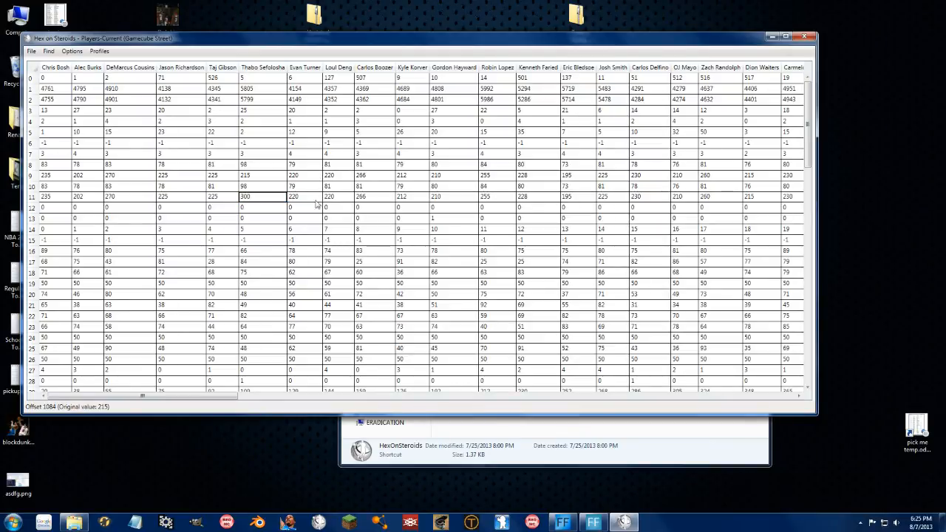
pyautogui.click(263, 186)
pyautogui.write('300')
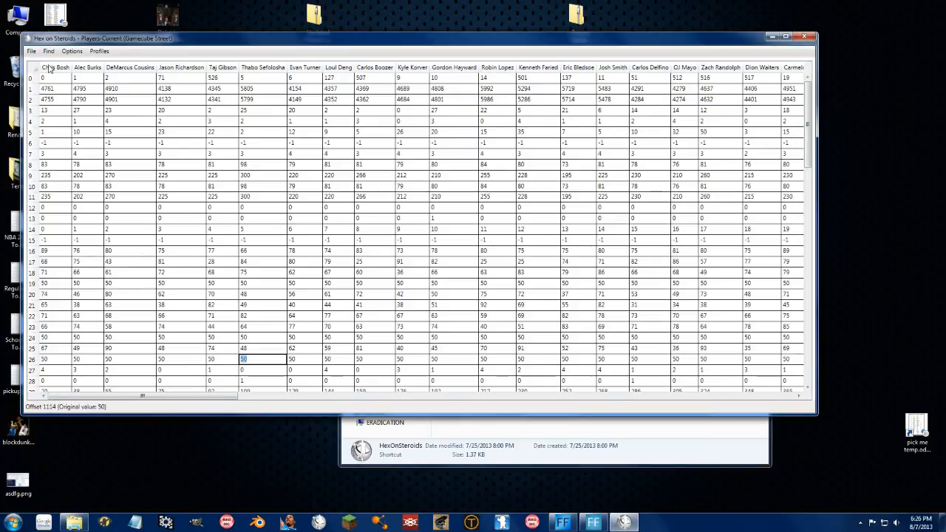
pyautogui.click(99, 51)
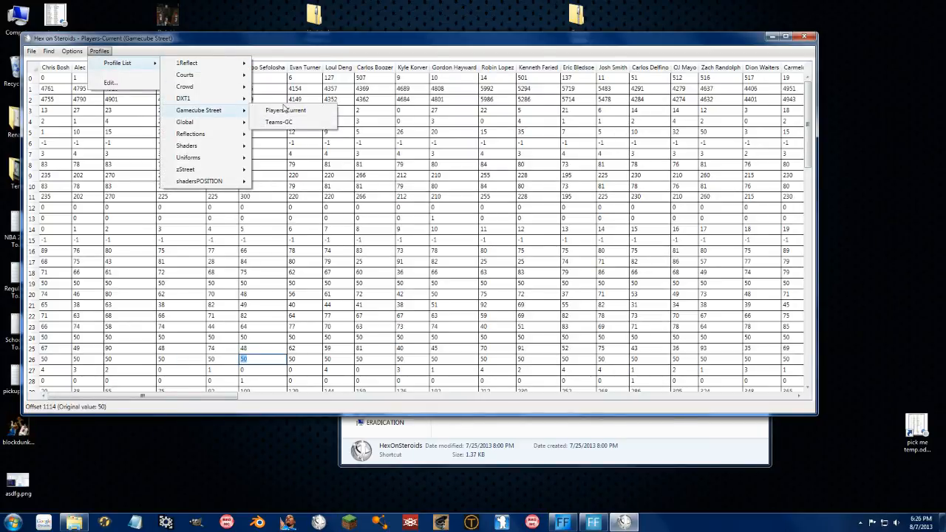
# - Load the Gamecube Street Teams-GC profile and open the team file xdbteam.adf
pyautogui.click(285, 110)
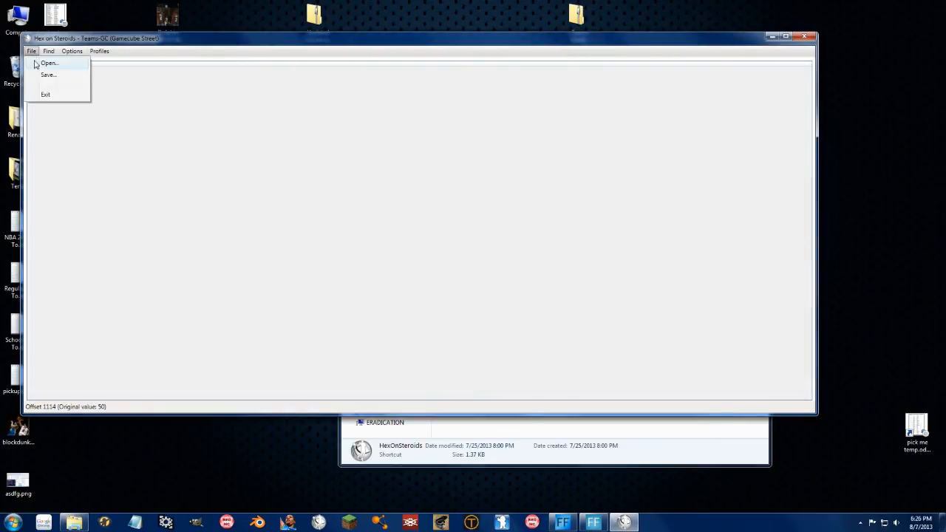
pyautogui.click(49, 63)
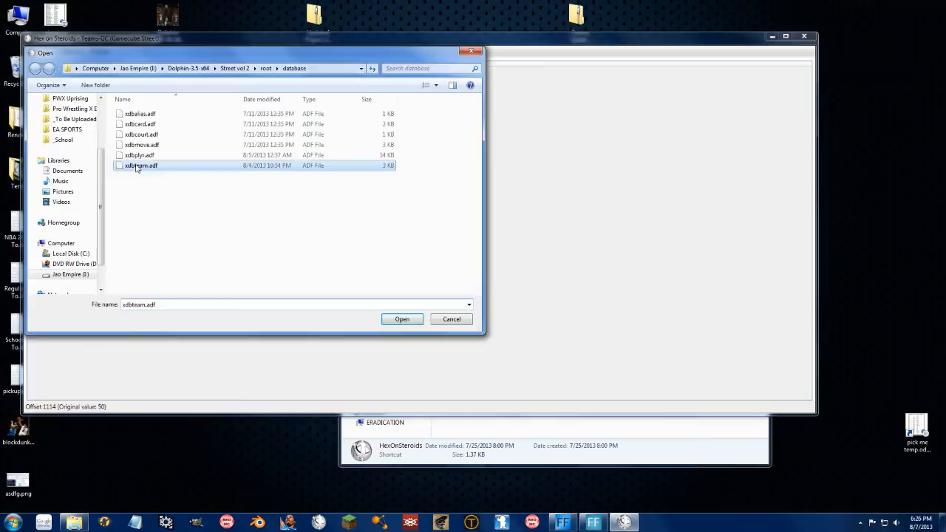
pyautogui.click(401, 318)
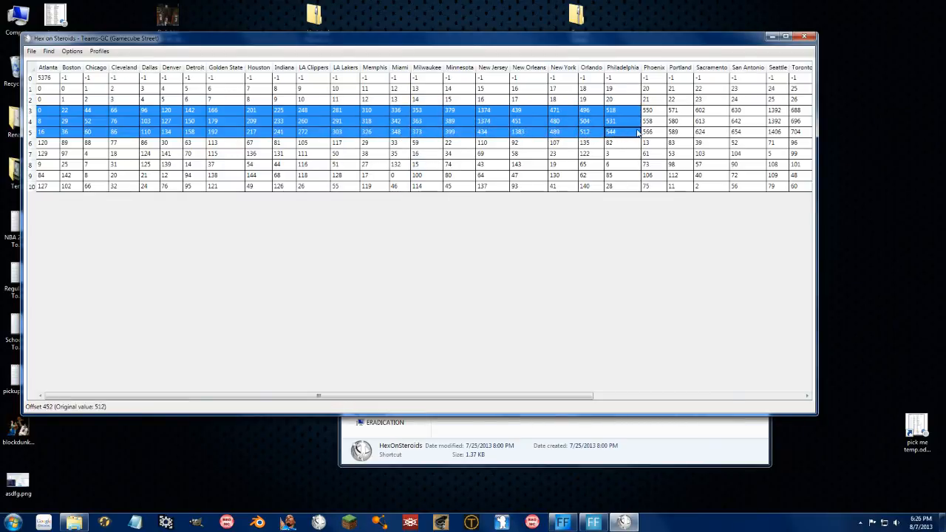
pyautogui.moveTo(96, 140)
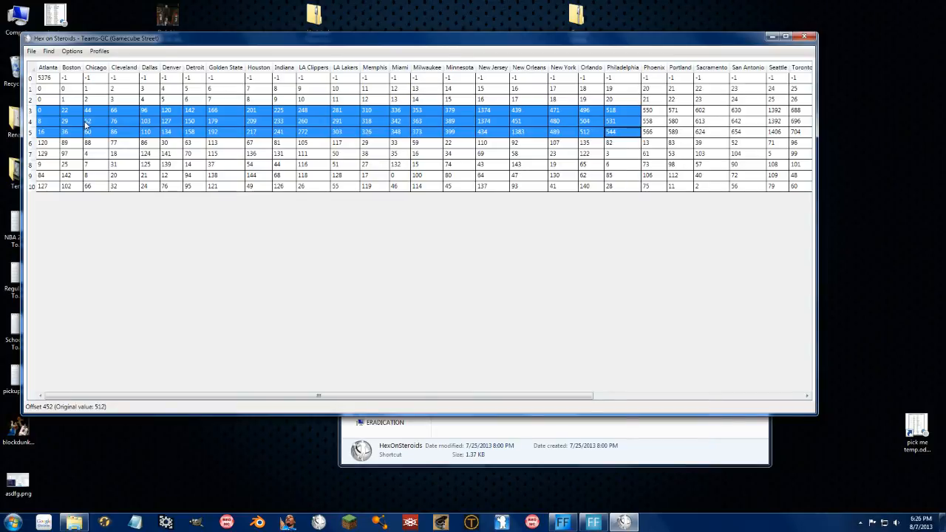
pyautogui.moveTo(526, 103)
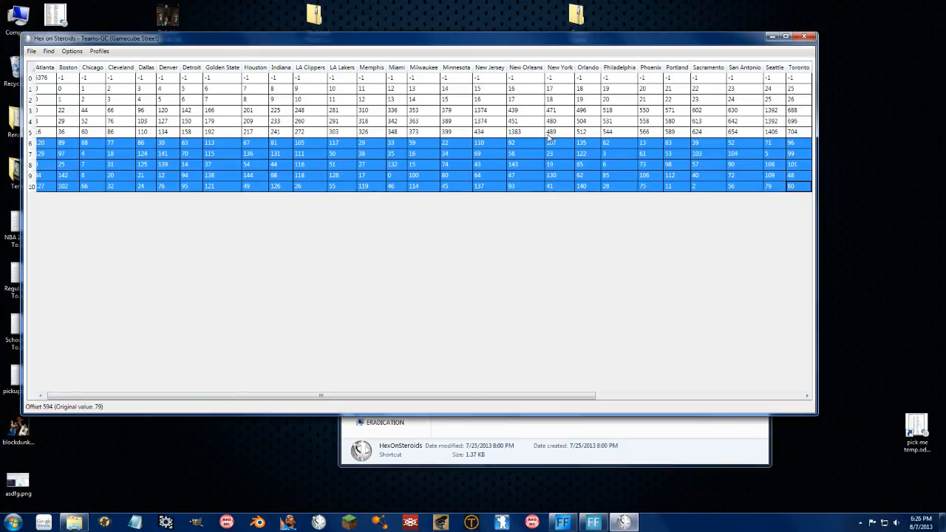
pyautogui.moveTo(240, 170)
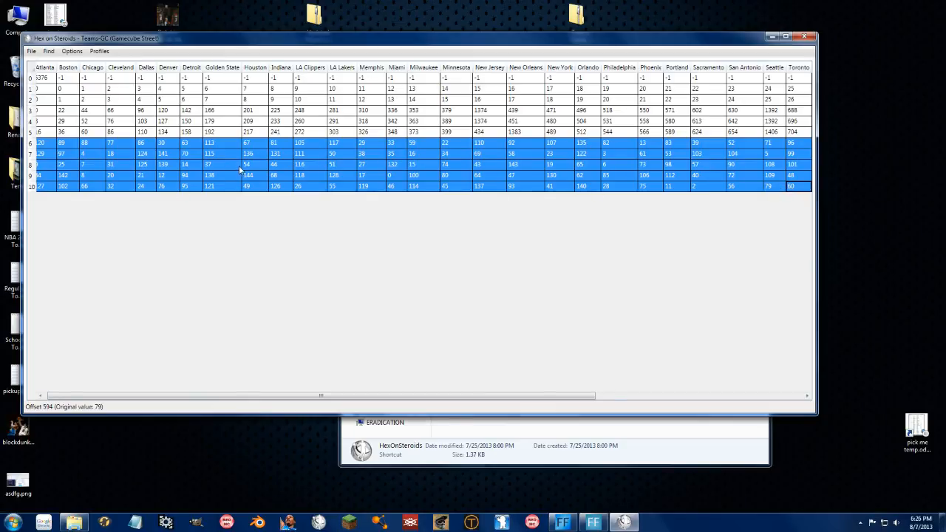
pyautogui.moveTo(835, 74)
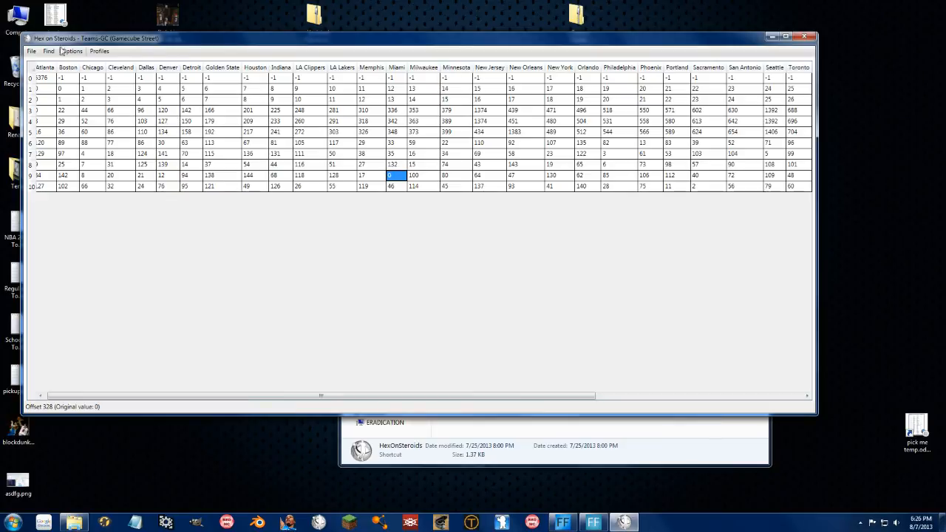
pyautogui.moveTo(149, 52)
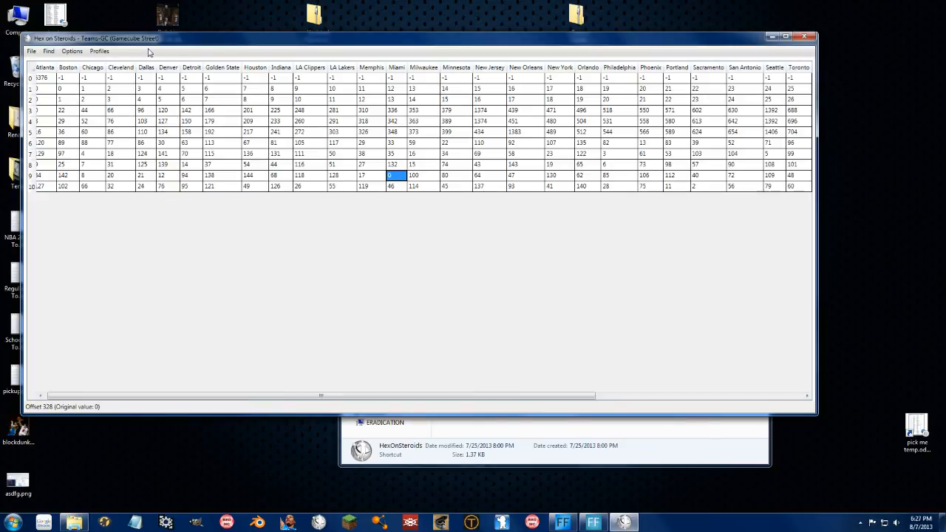